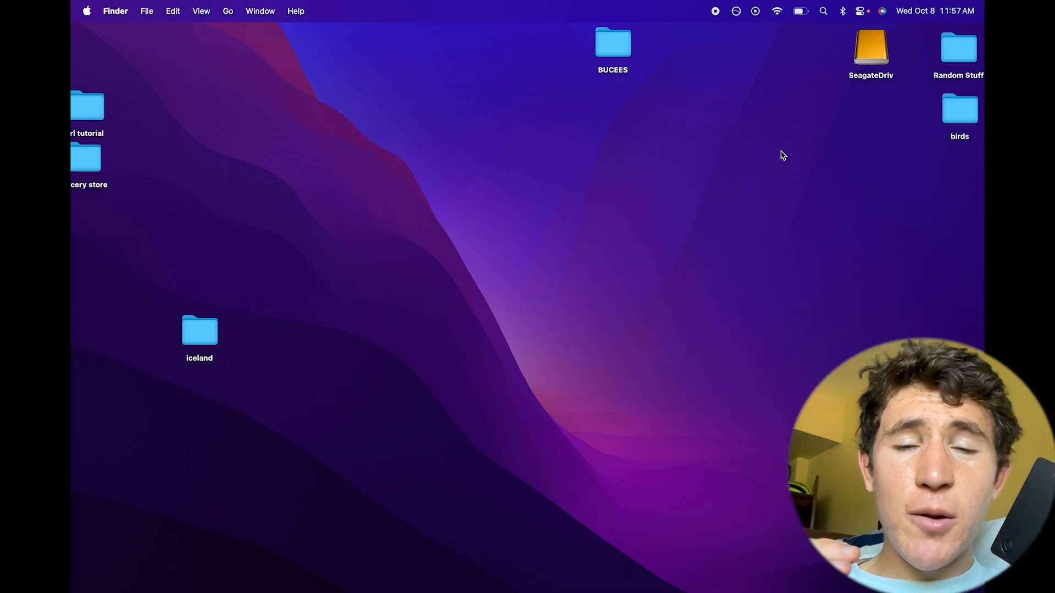
pyautogui.moveTo(870, 58)
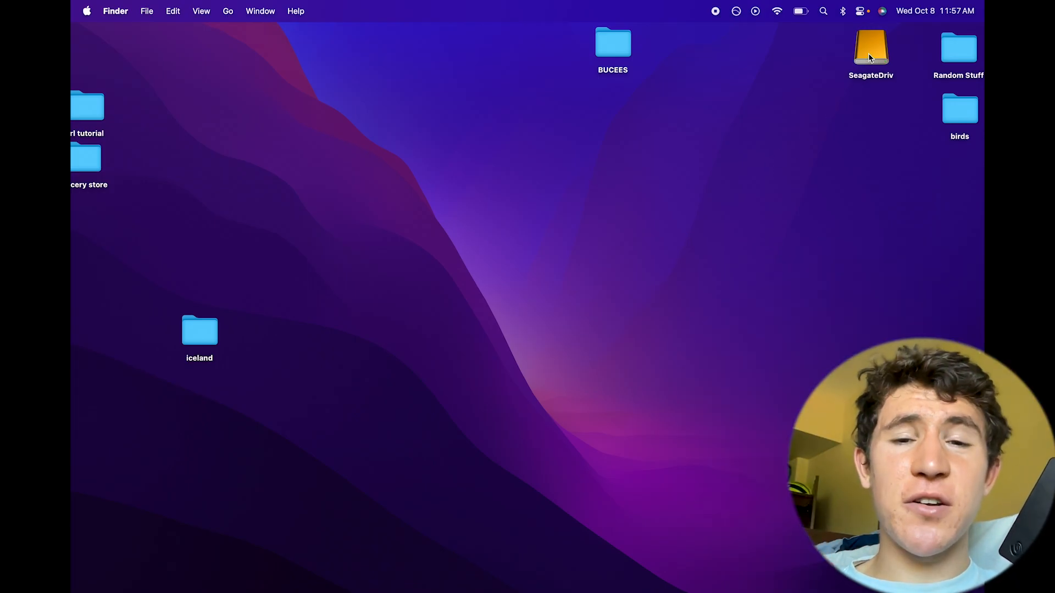
pyautogui.moveTo(481, 357)
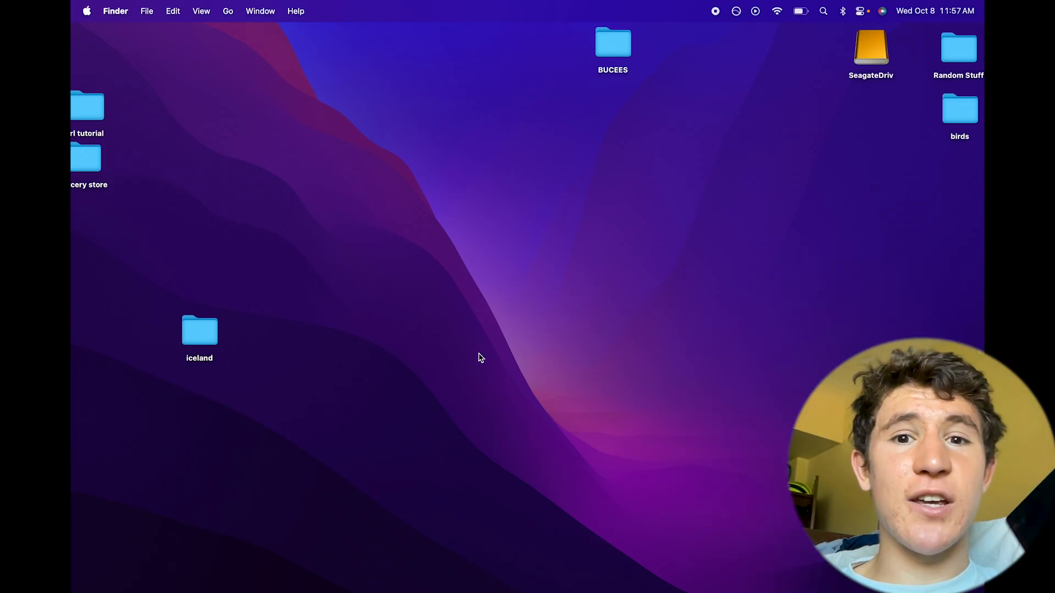